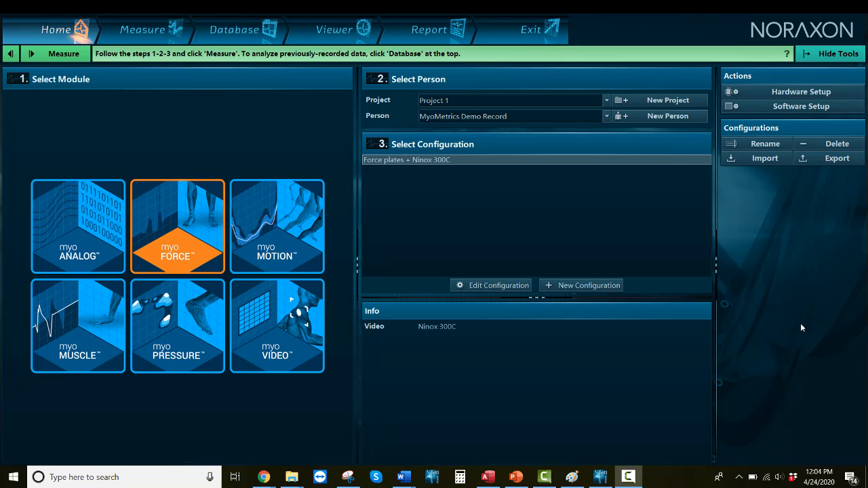
mouse_move(494, 279)
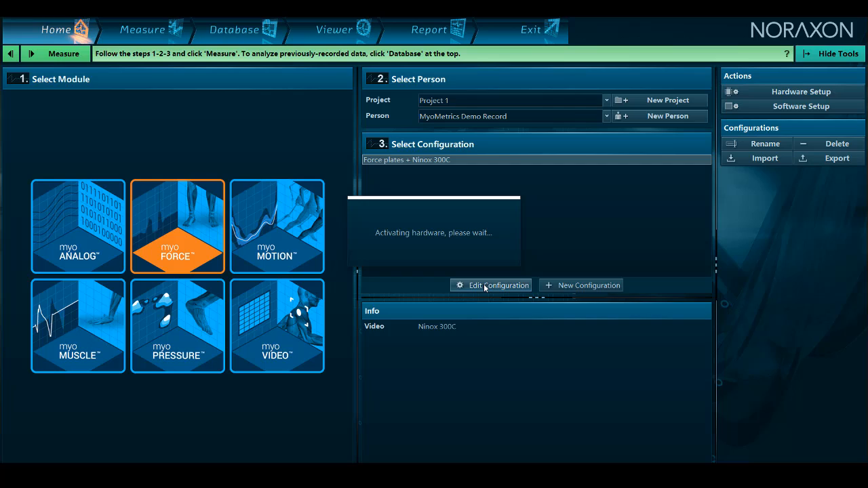
Add the Kistler and Kistler 2 force plates to the configuration and start measuring.
left_click(491, 285)
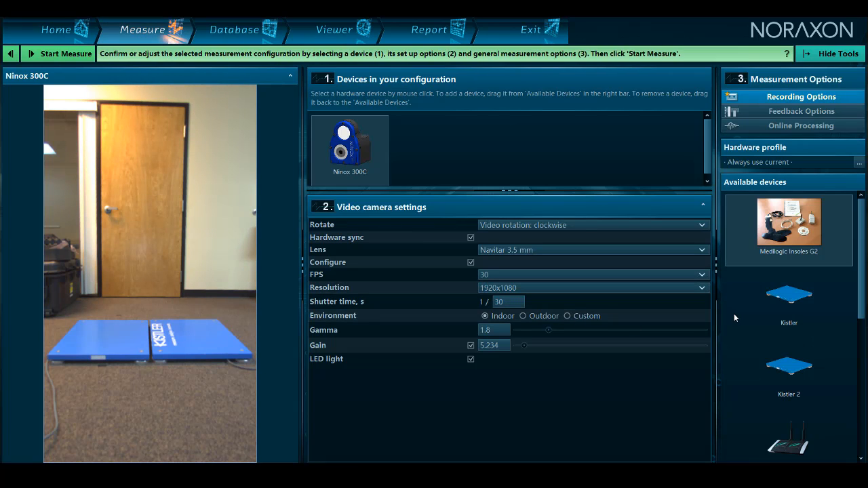
left_click(789, 301)
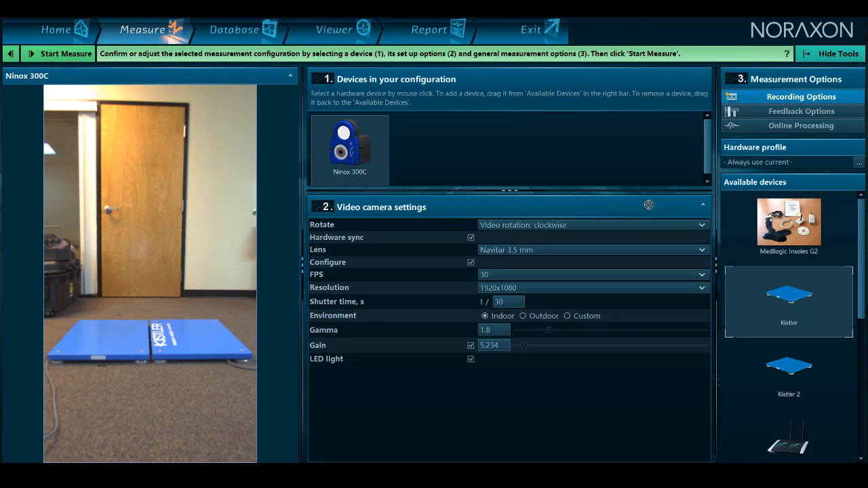
left_click_drag(788, 302, 428, 149)
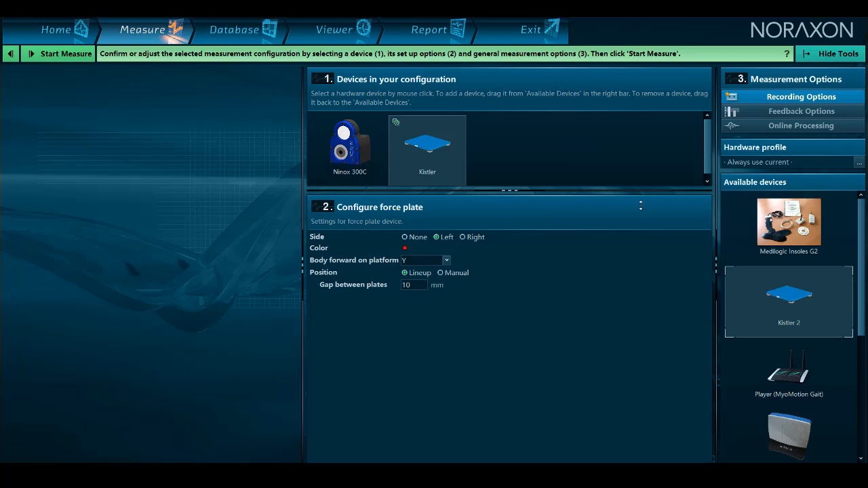
mouse_move(585, 175)
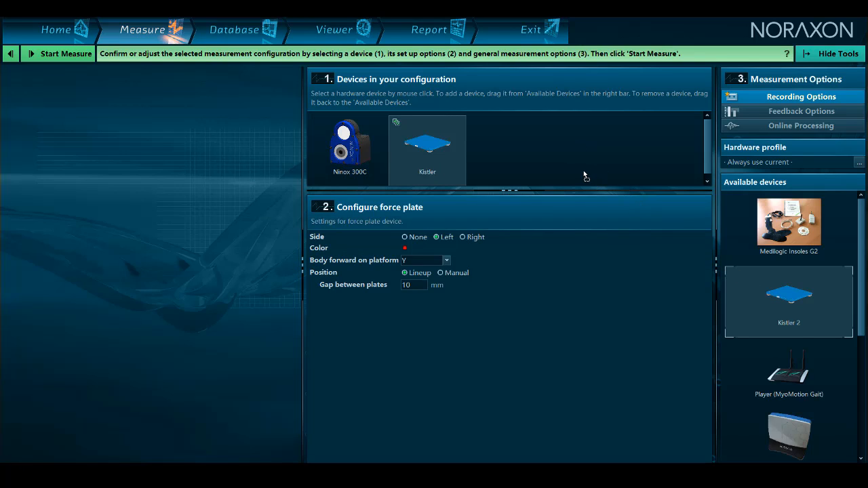
left_click_drag(789, 301, 504, 149)
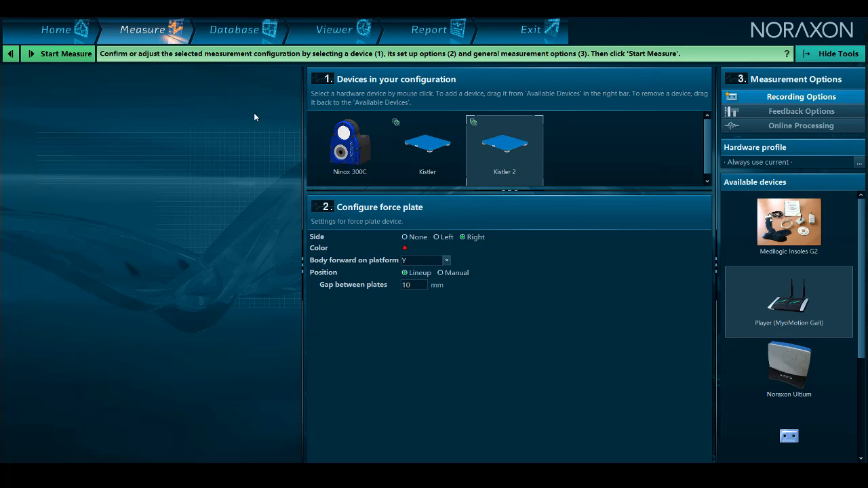
left_click(66, 53)
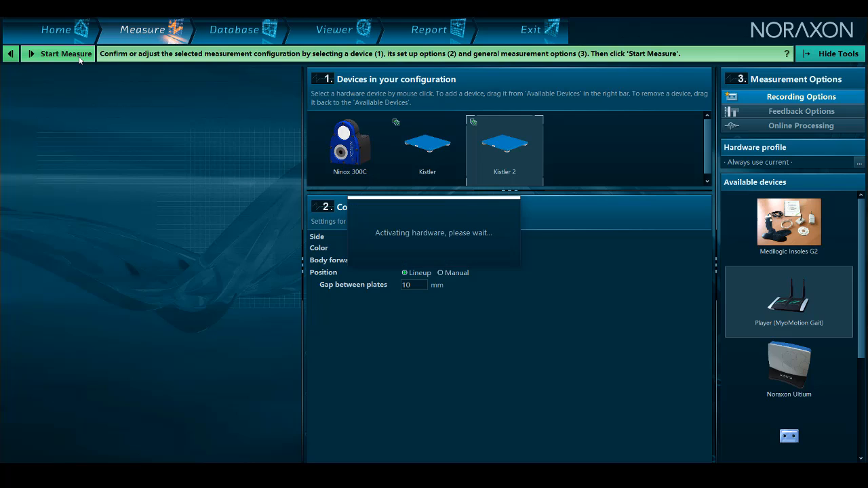
Leave the measurement and return to the camera-plus-two-Kistler configuration.
left_click(66, 54)
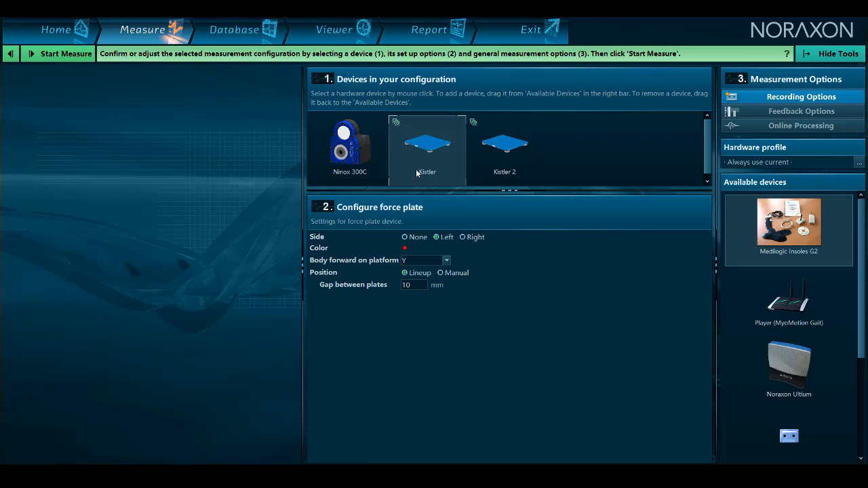
Reverse the first Kistler plate's body-forward axis and restart the measurement.
left_click(445, 259)
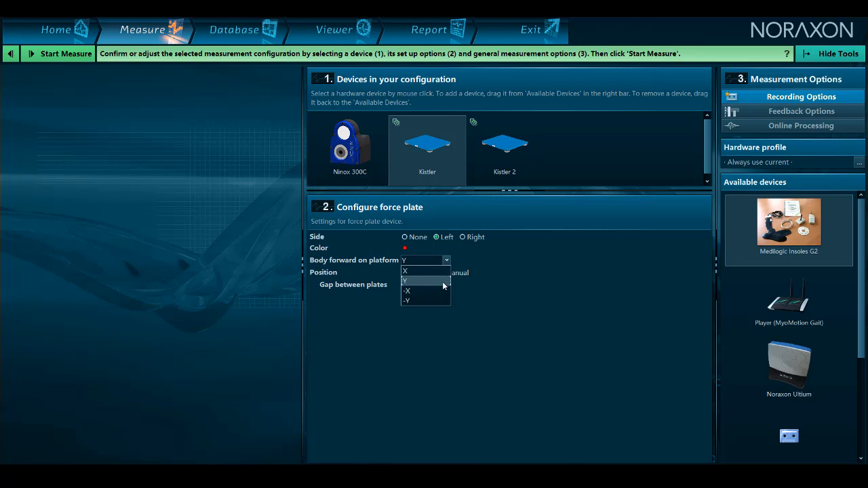
left_click(407, 281)
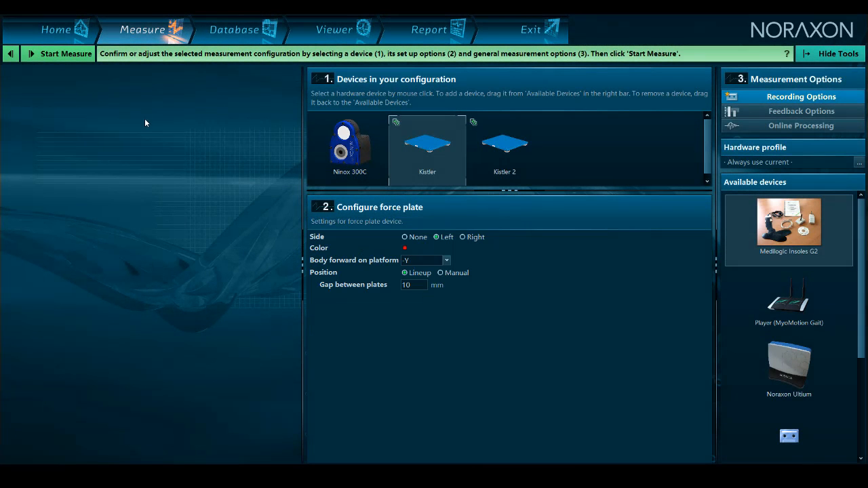
left_click(66, 54)
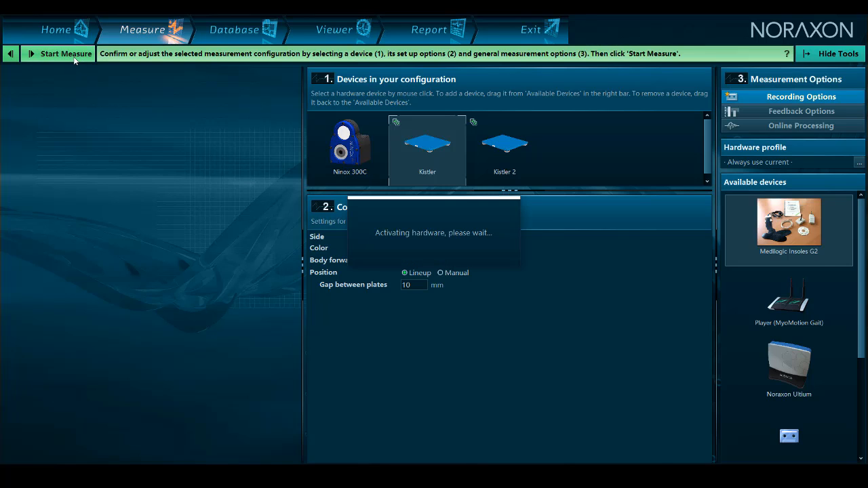
Review the live Fz graphs and COP trace, then return to the Home screen.
left_click(66, 54)
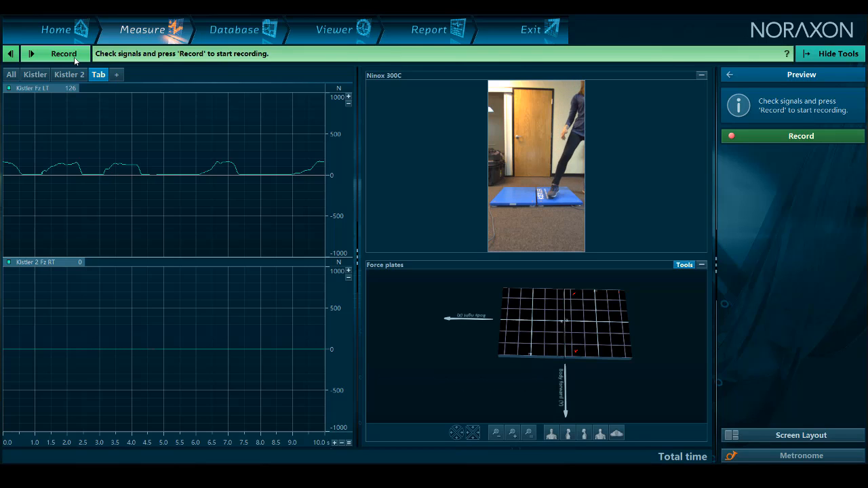
left_click(57, 29)
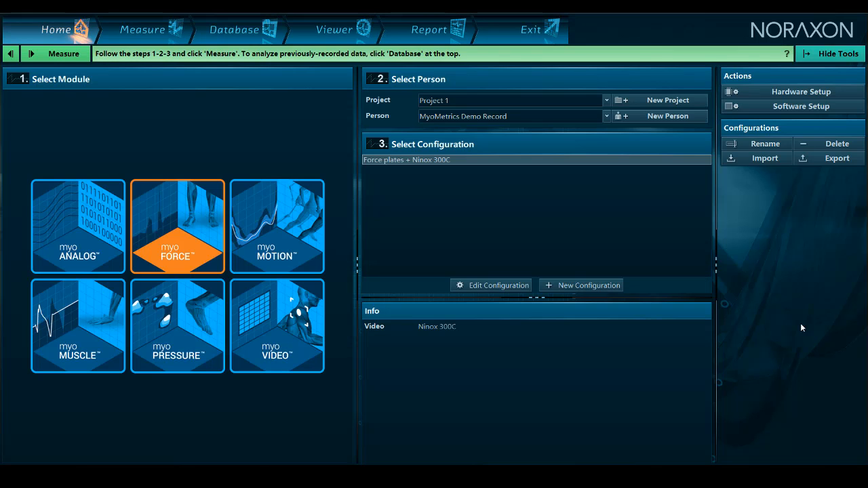